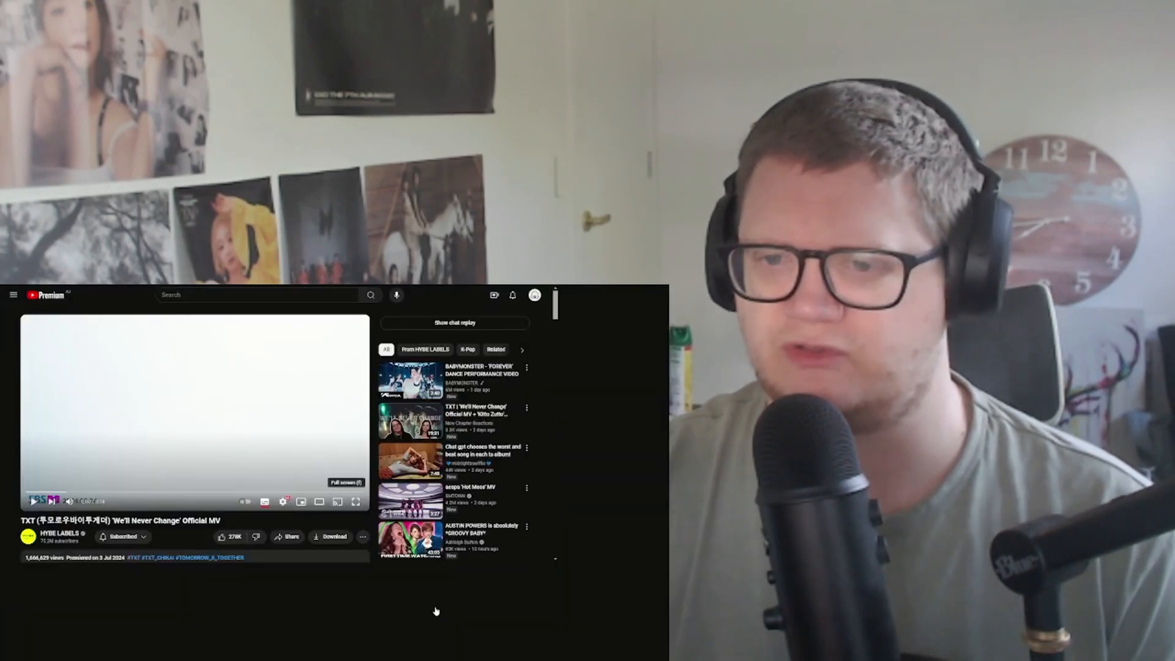
Switch the TXT 'We'll Never Change' Official MV player to full-screen mode
{"action": "left_click", "coordinate": [354, 501]}
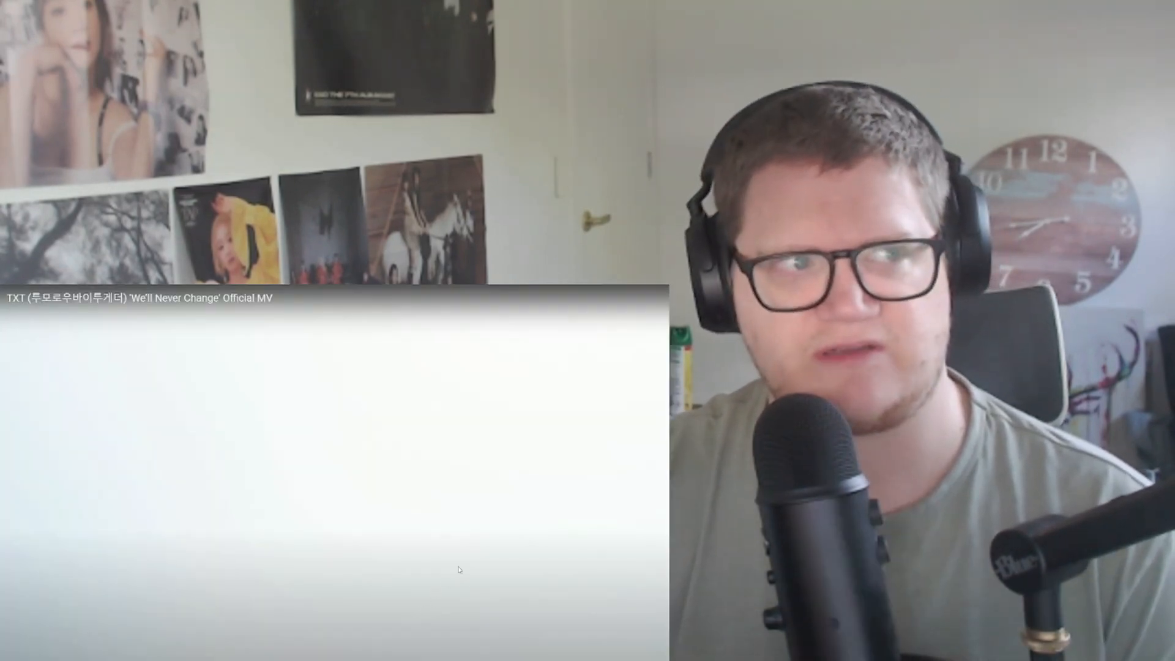